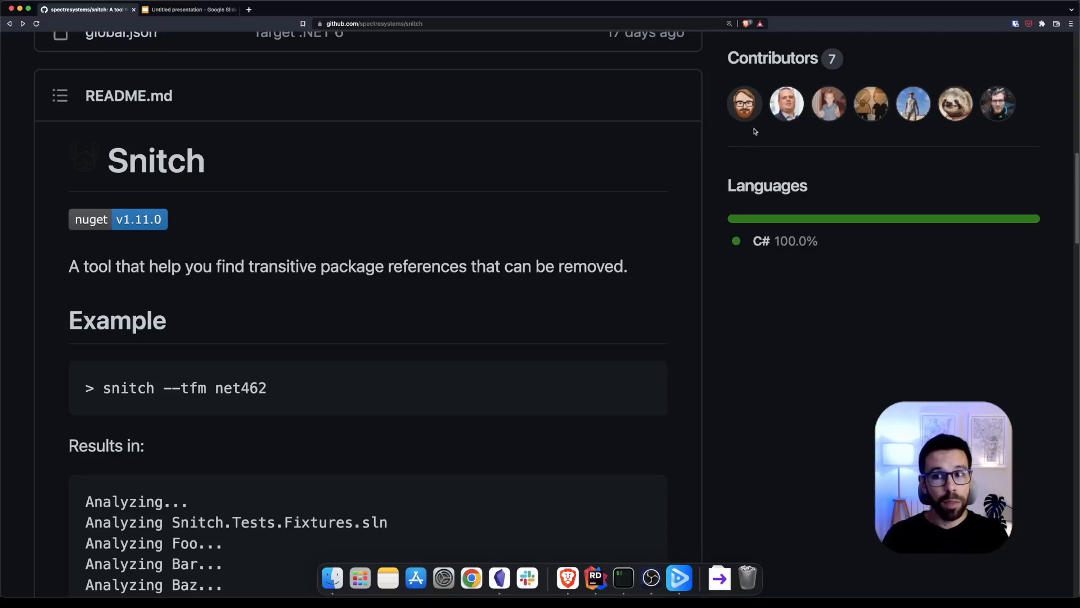
pyautogui.moveTo(745, 104)
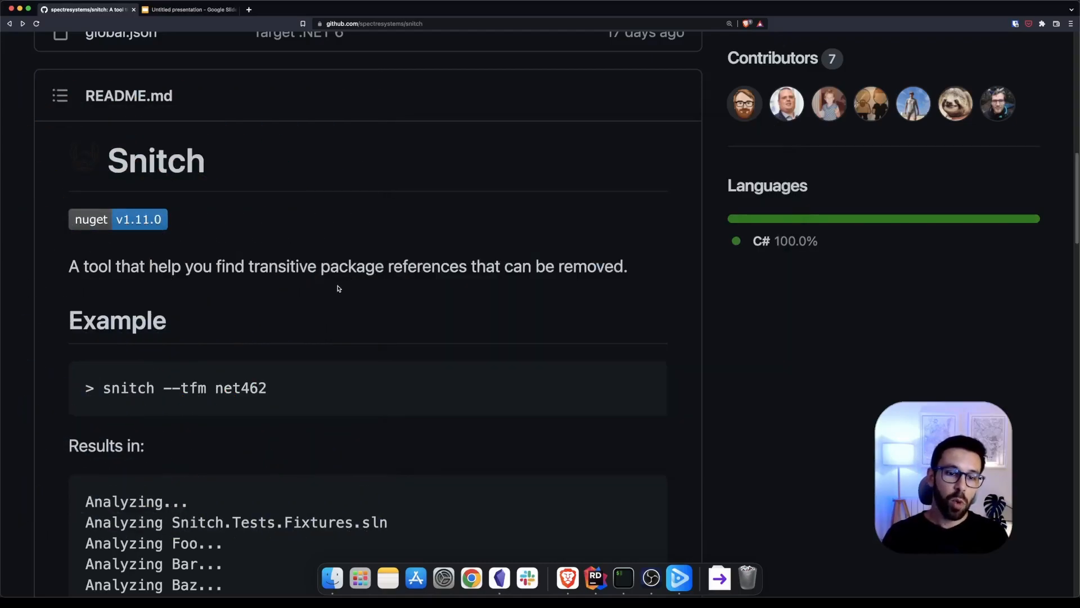
pyautogui.moveTo(330, 284)
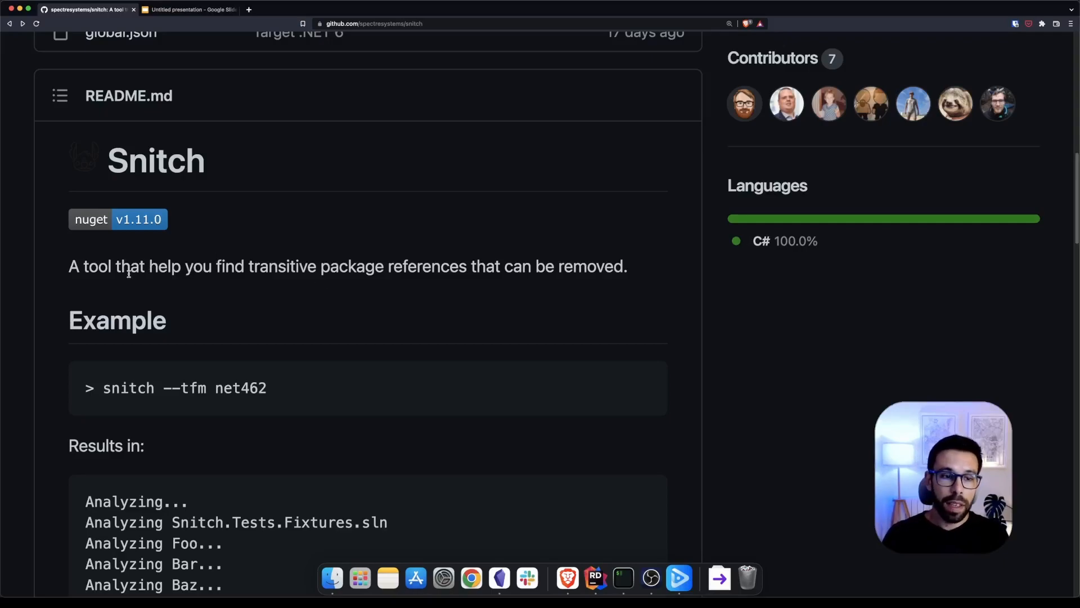
pyautogui.moveTo(274, 272)
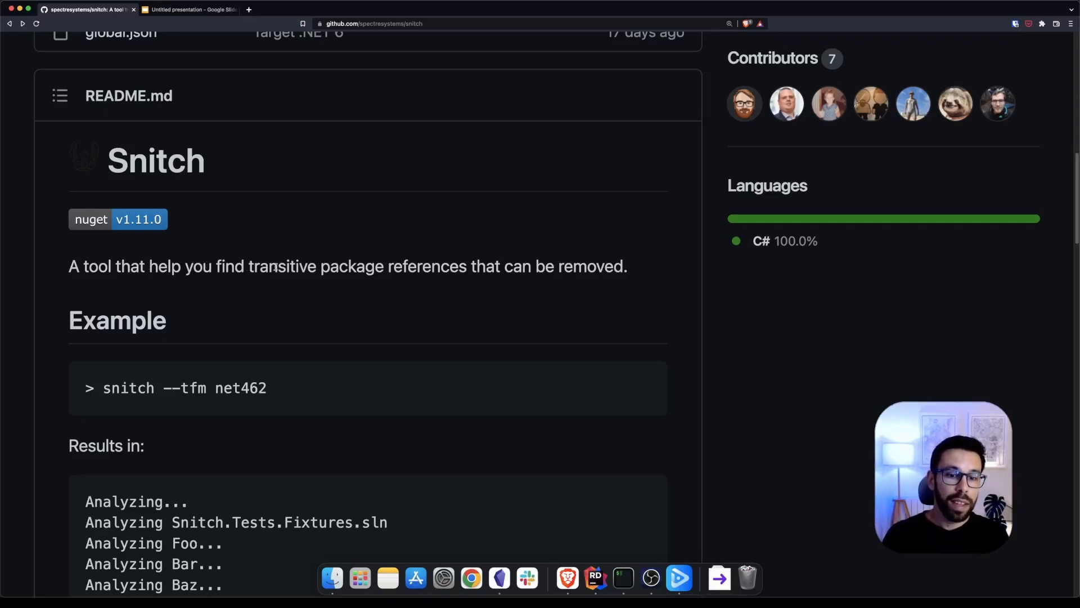
# Step: Review A.csproj and B.csproj, highlighting the phrase about transitive package references
pyautogui.moveTo(249, 265); pyautogui.dragTo(501, 265)
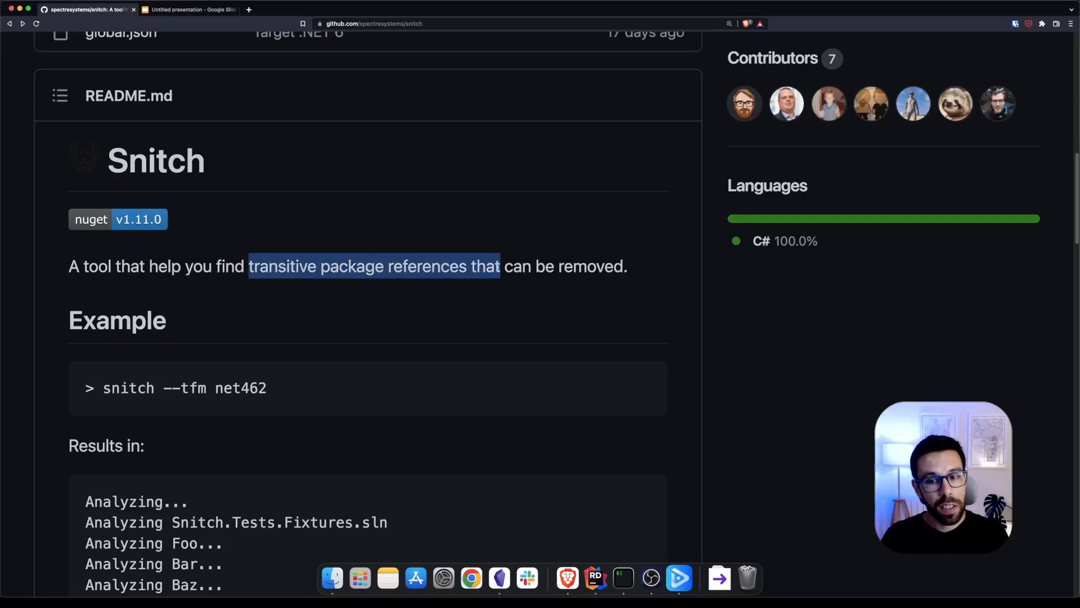
pyautogui.moveTo(500, 267); pyautogui.dragTo(623, 266)
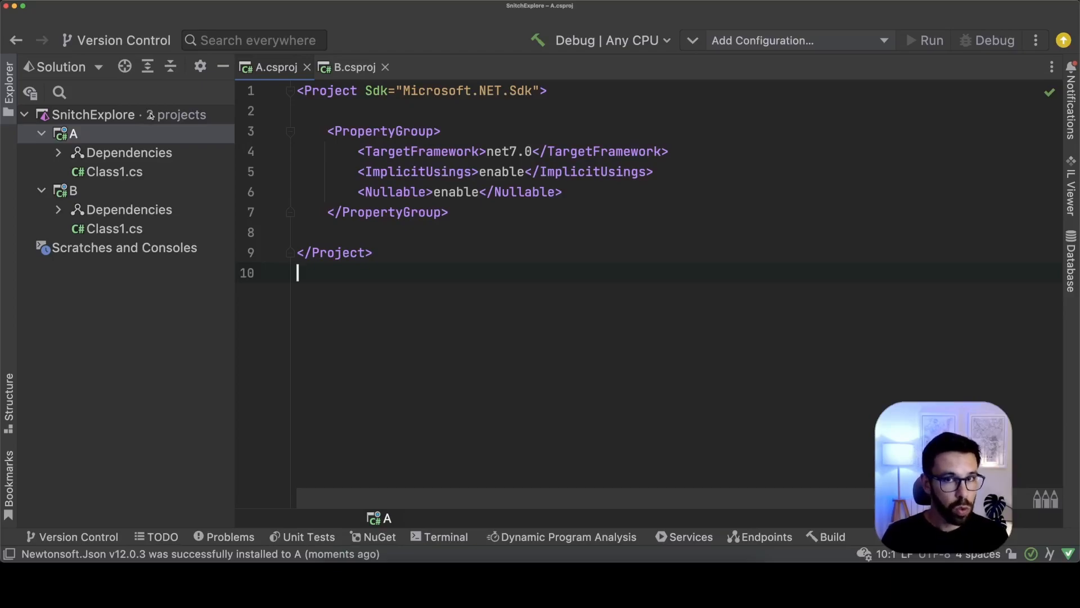
pyautogui.click(73, 134)
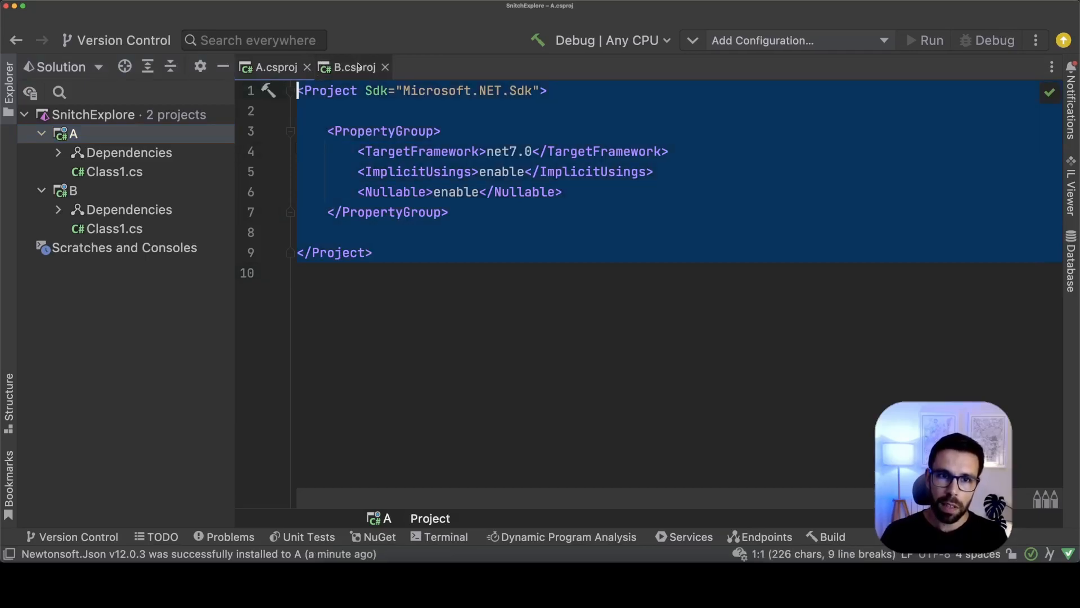
pyautogui.click(355, 67)
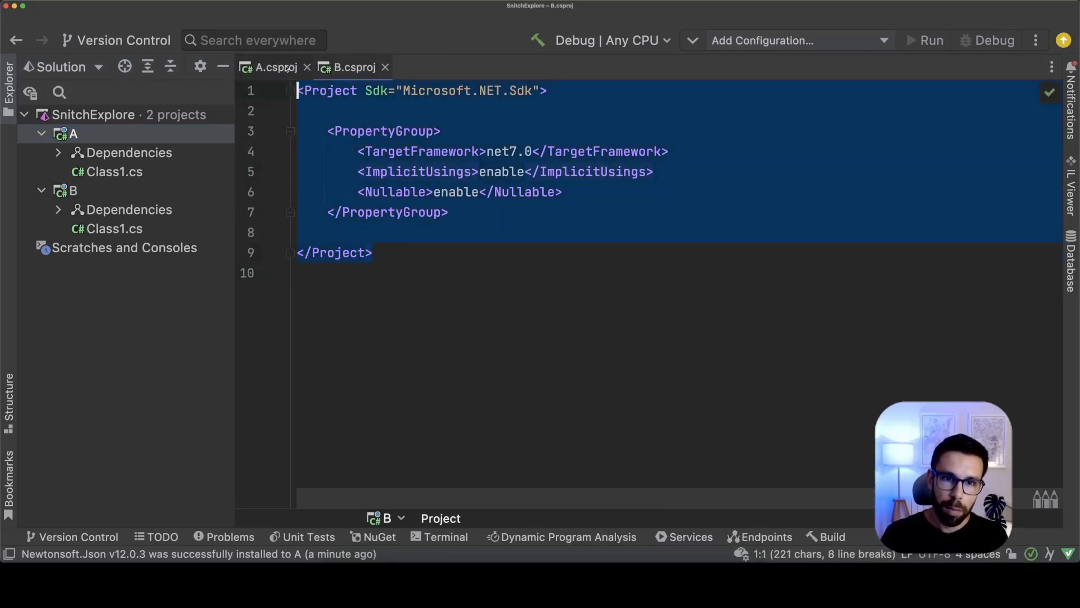
# Step: Open Manage NuGet Packages for the whole SnitchExplore solution
pyautogui.rightClick(92, 114)
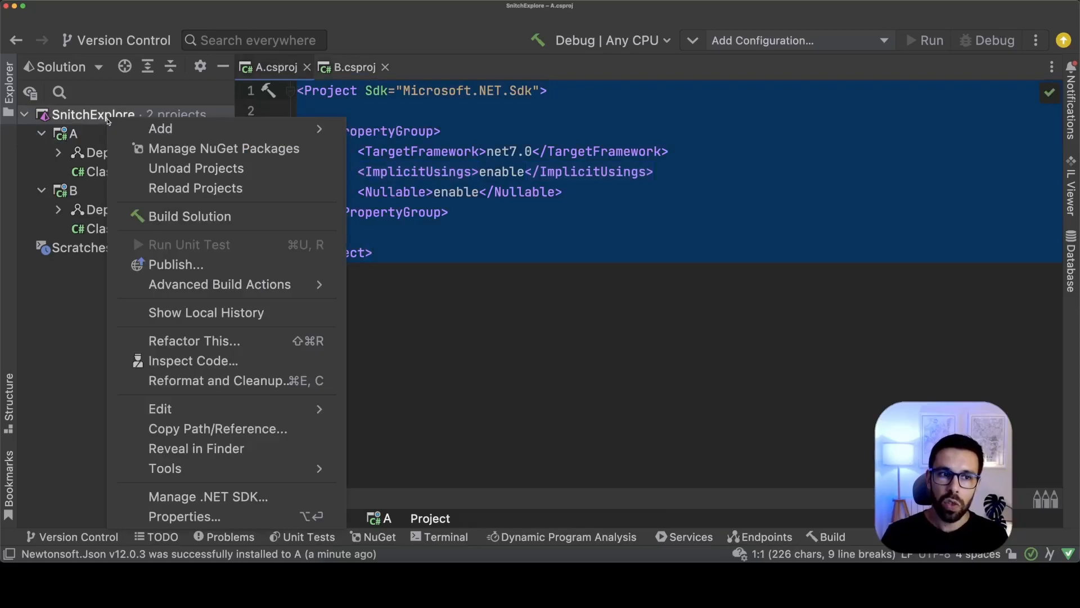
pyautogui.moveTo(213, 149)
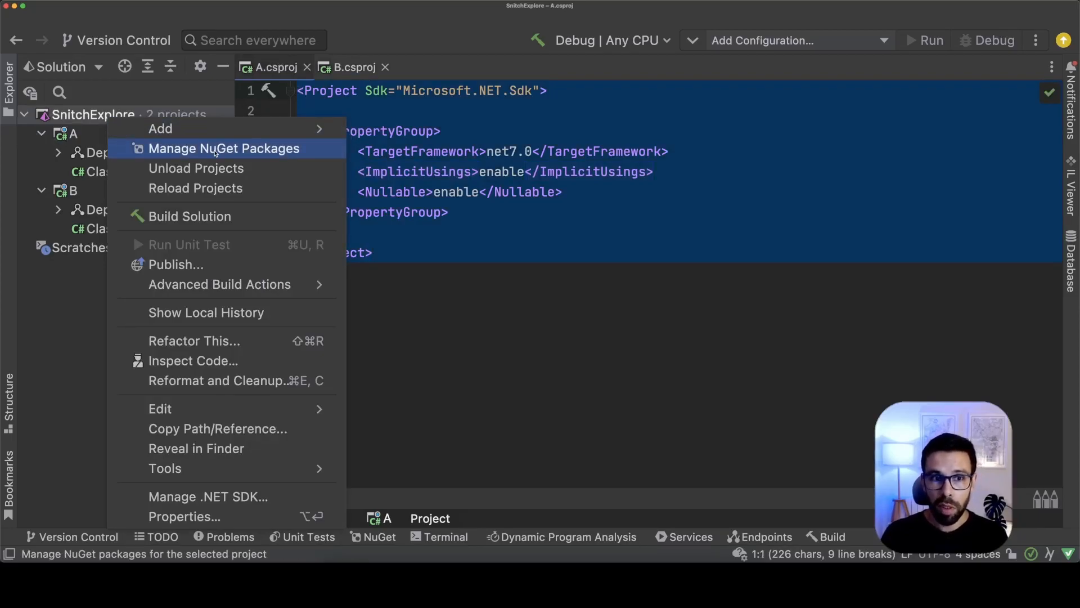
pyautogui.click(224, 149)
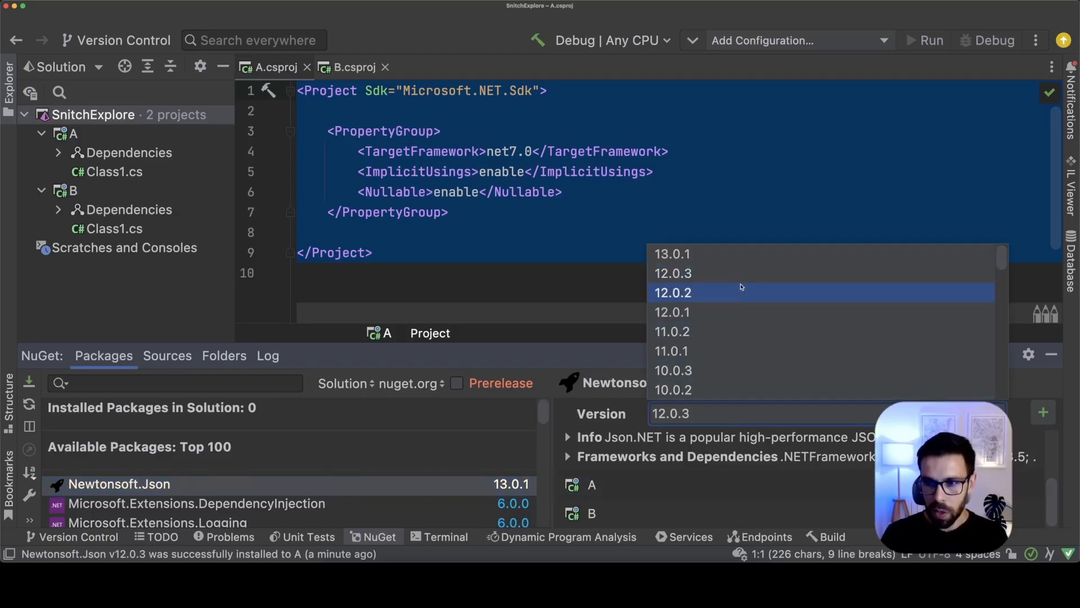
pyautogui.moveTo(731, 283)
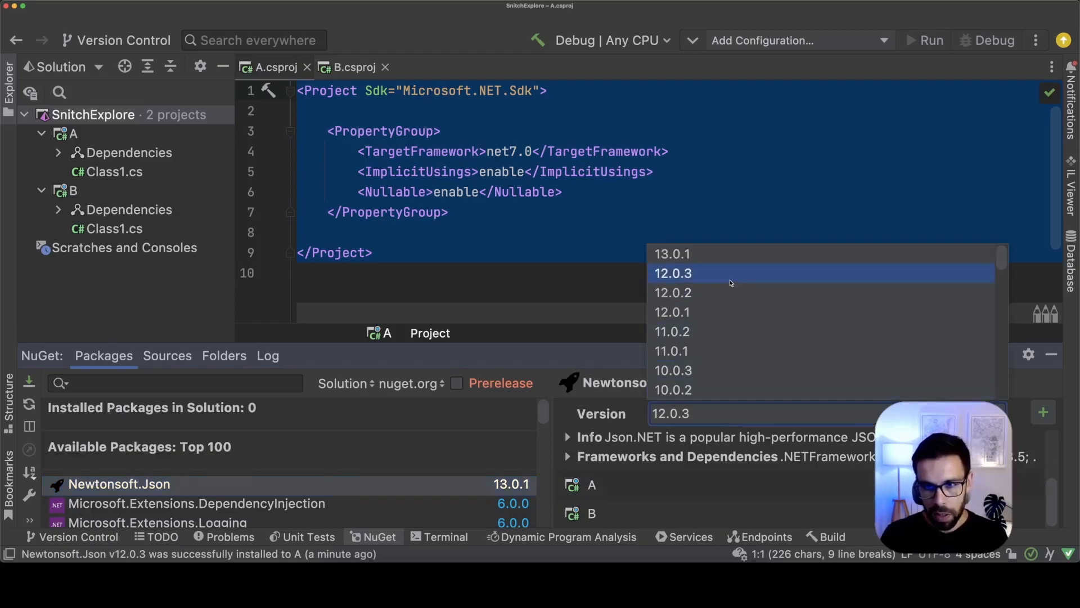
# Step: Install Newtonsoft.Json 12.0.3 into projects A and B
pyautogui.click(673, 273)
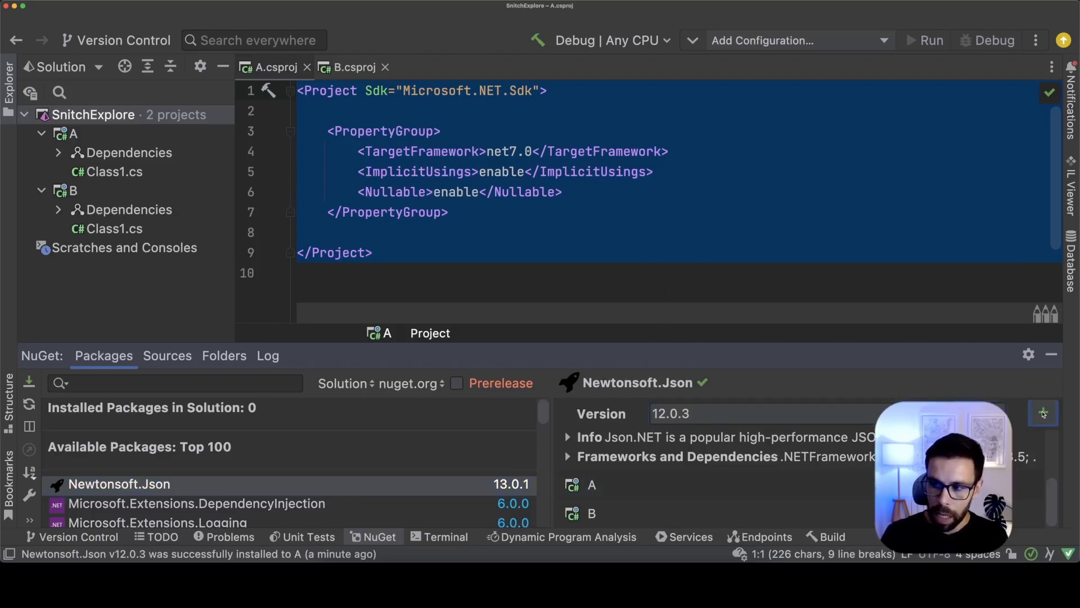
pyautogui.click(1043, 411)
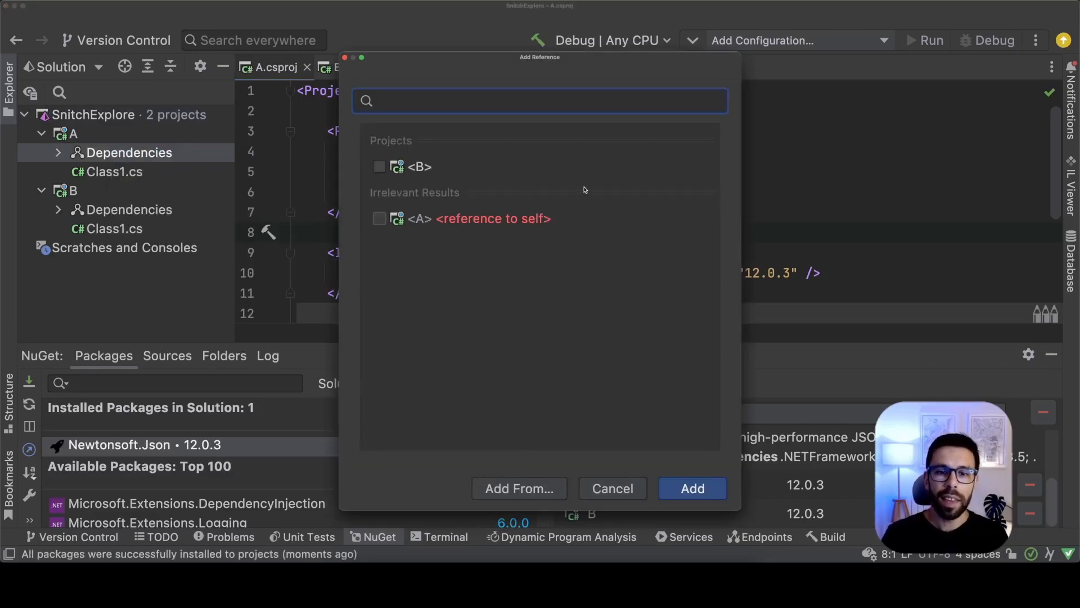
# Step: Add project B as a reference of project A
pyautogui.click(693, 488)
pyautogui.write('snitch')
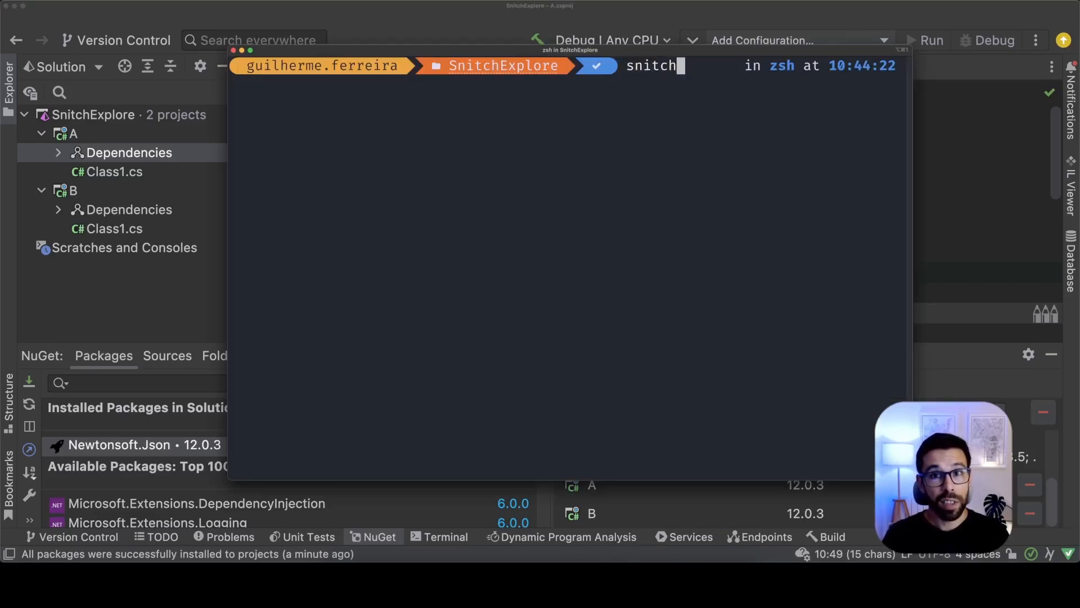
# Step: Run snitch on SnitchExplore; it reports Newtonsoft.Json removable from A since B references it
pyautogui.press('Enter')
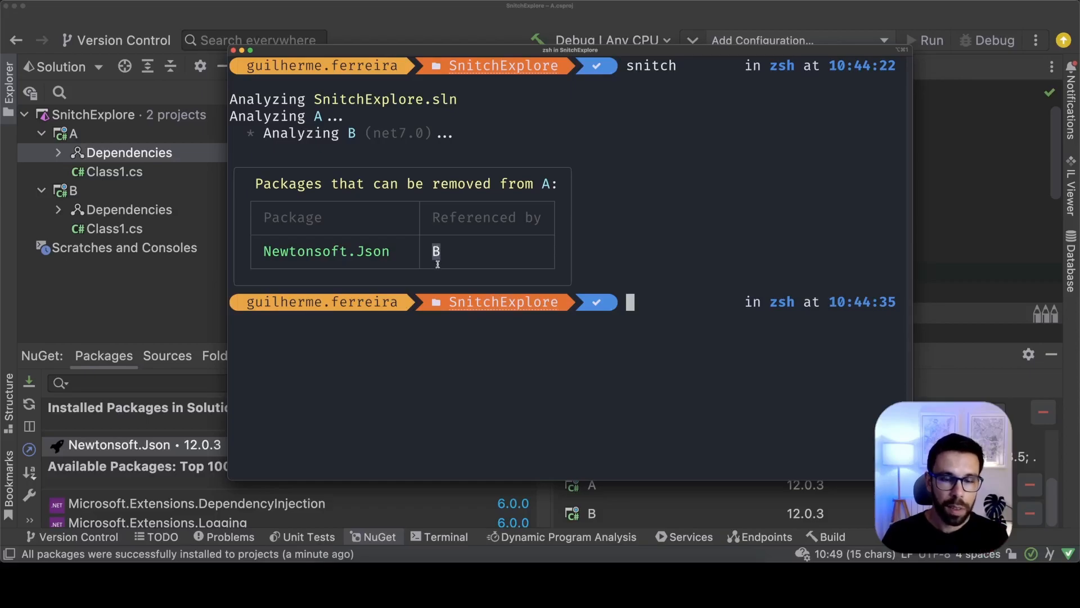
pyautogui.moveTo(392, 36)
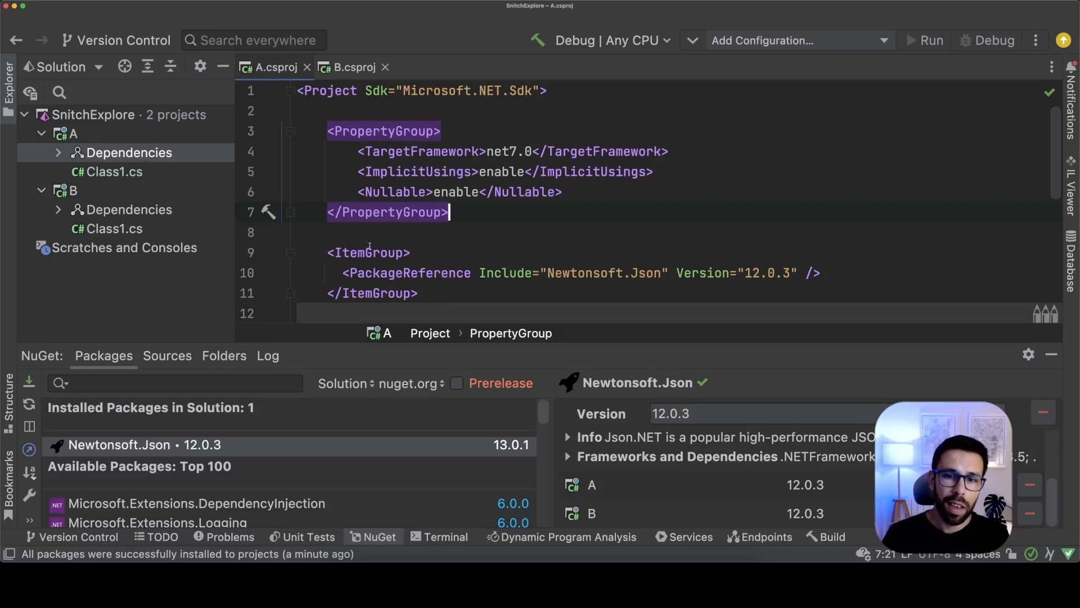
pyautogui.moveTo(759, 401)
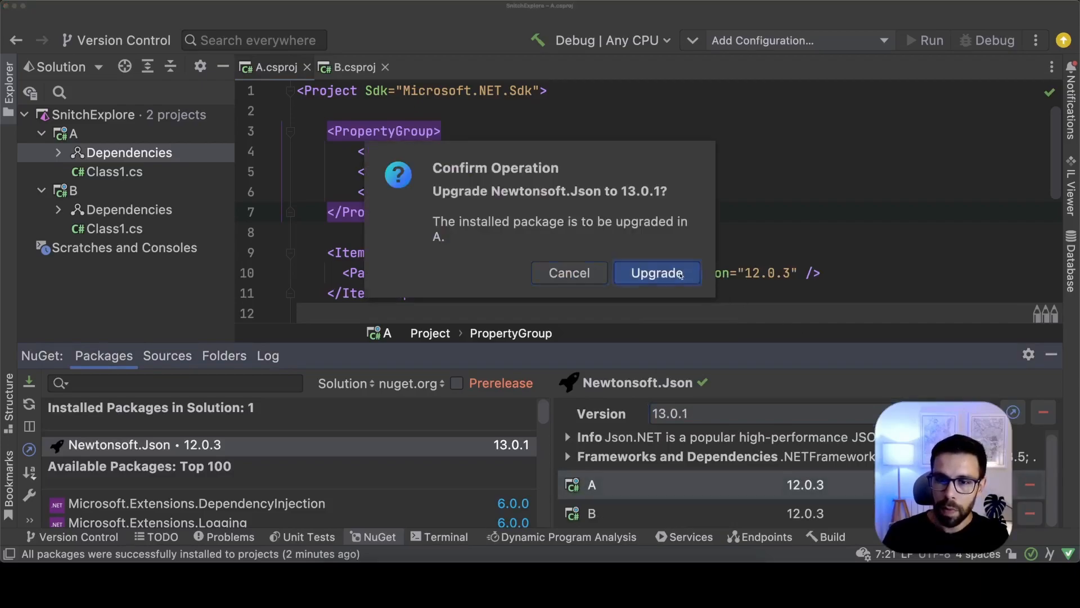
# Step: Confirm upgrading A to Newtonsoft.Json 13.0.1 and compare with B.csproj still on 12.0.3
pyautogui.click(657, 272)
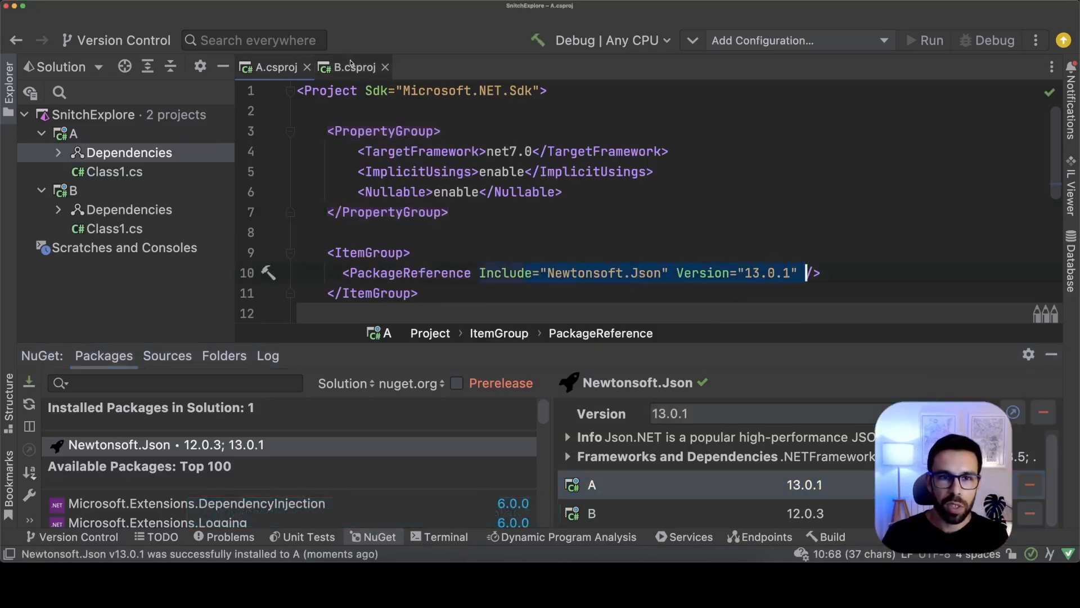
pyautogui.click(354, 68)
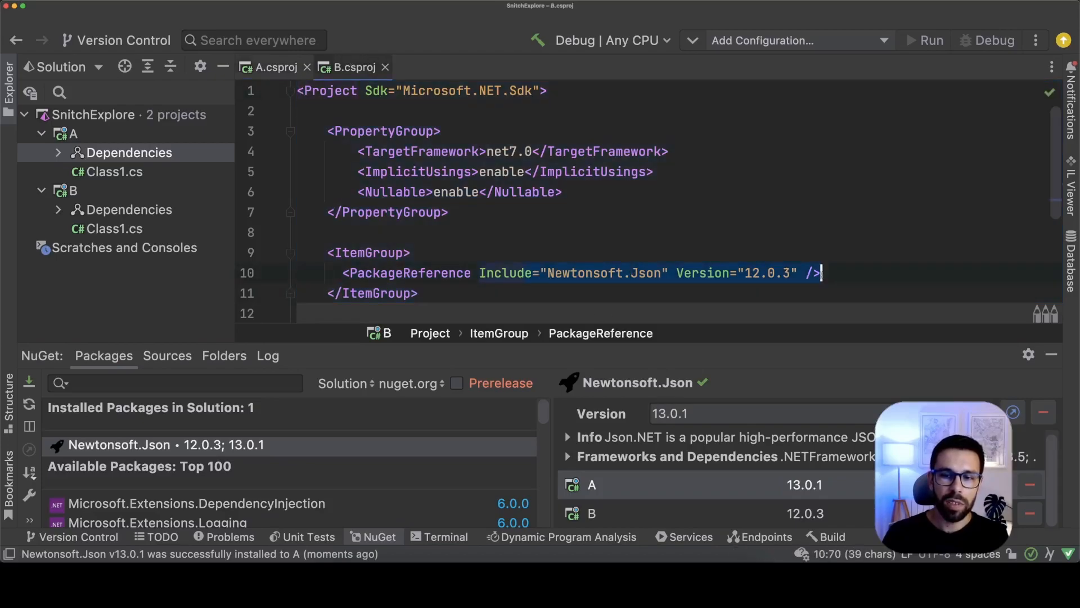
pyautogui.click(277, 68)
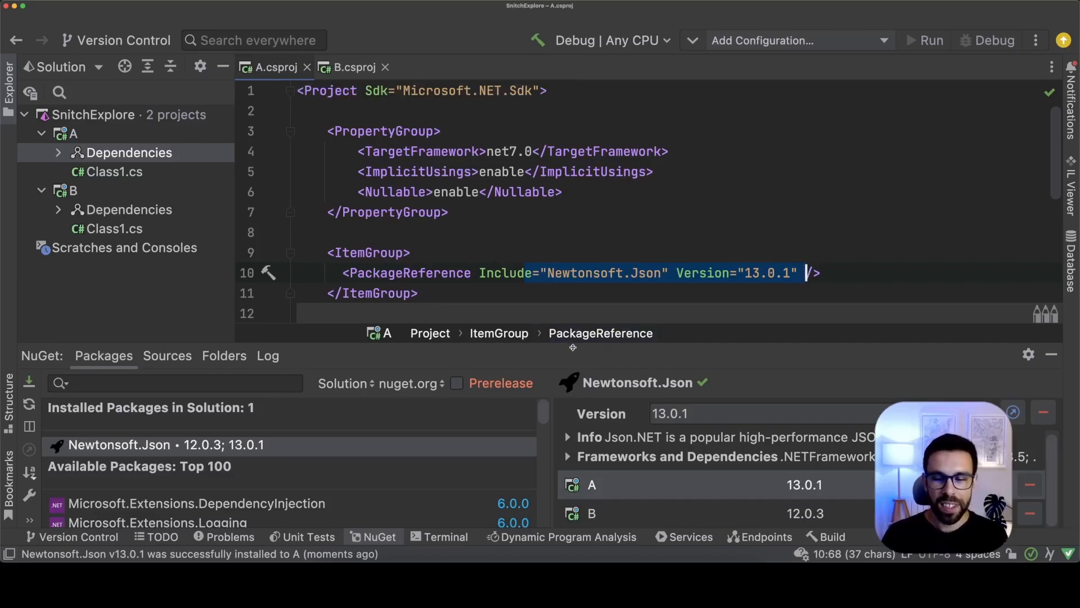
pyautogui.moveTo(571, 391)
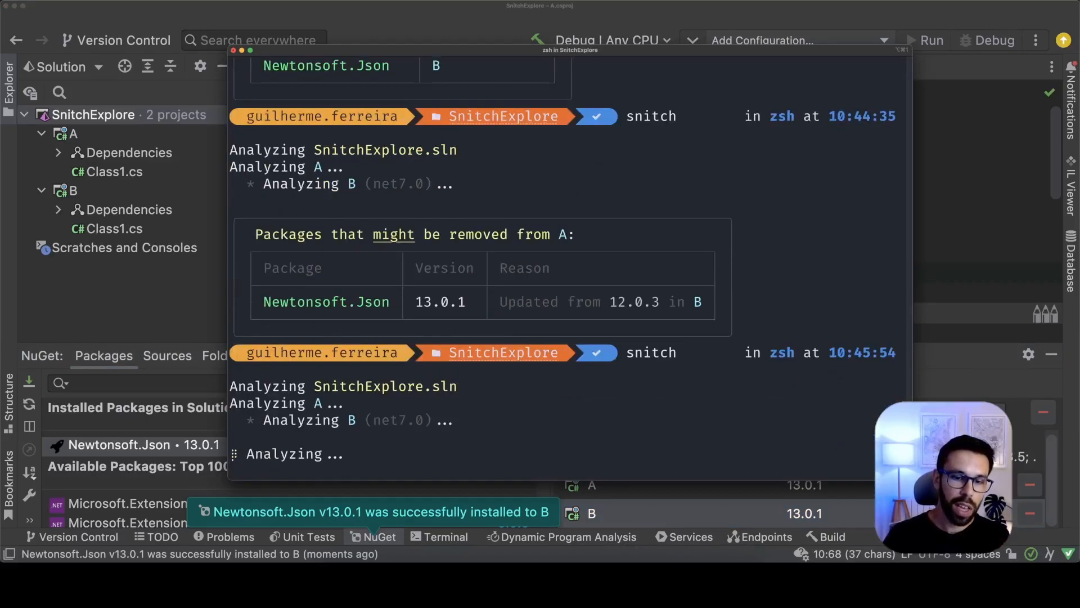
# Step: Scroll the snitch output reporting Newtonsoft.Json removable from A now that B has 13.0.1
pyautogui.scroll(-3)
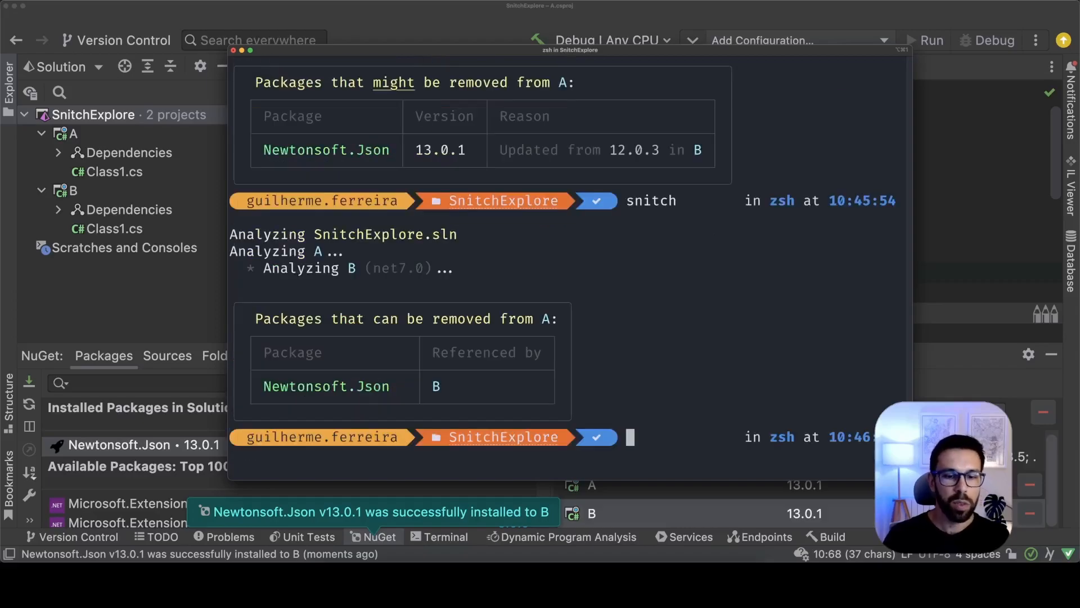